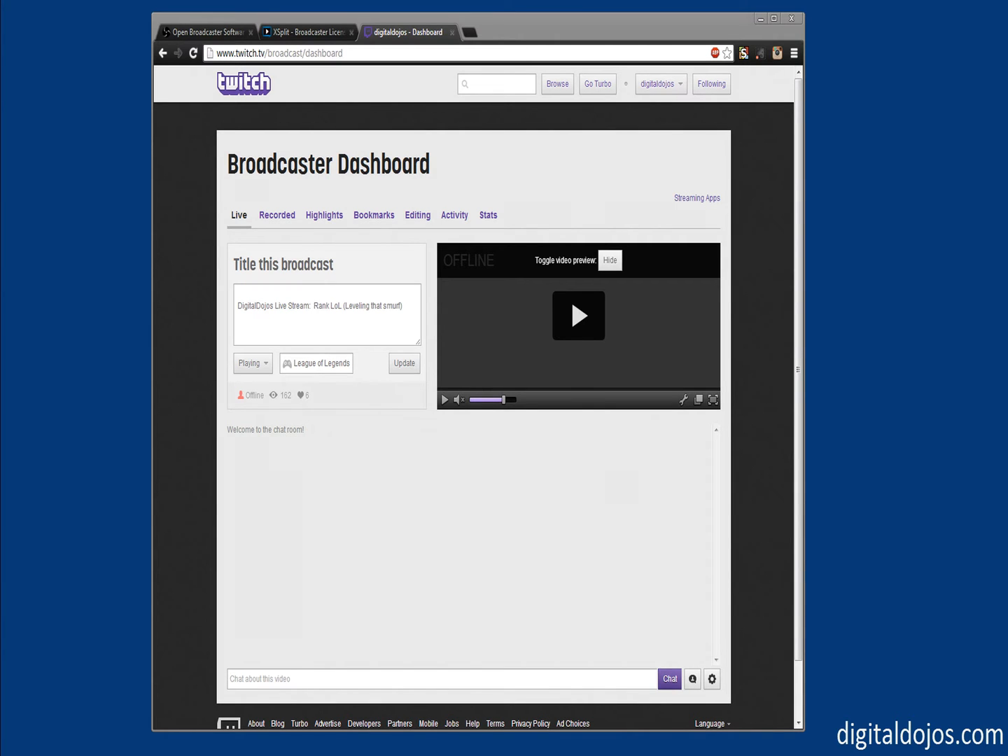
- Switch to the Open Broadcaster Software site and open its Download page
click(206, 32)
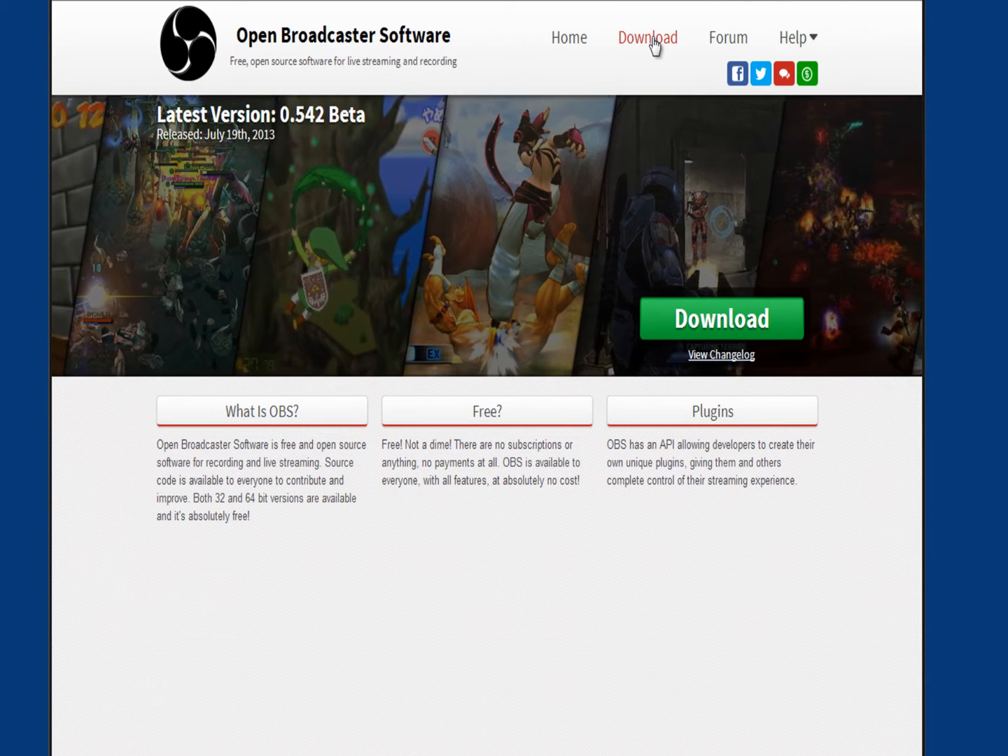
click(646, 37)
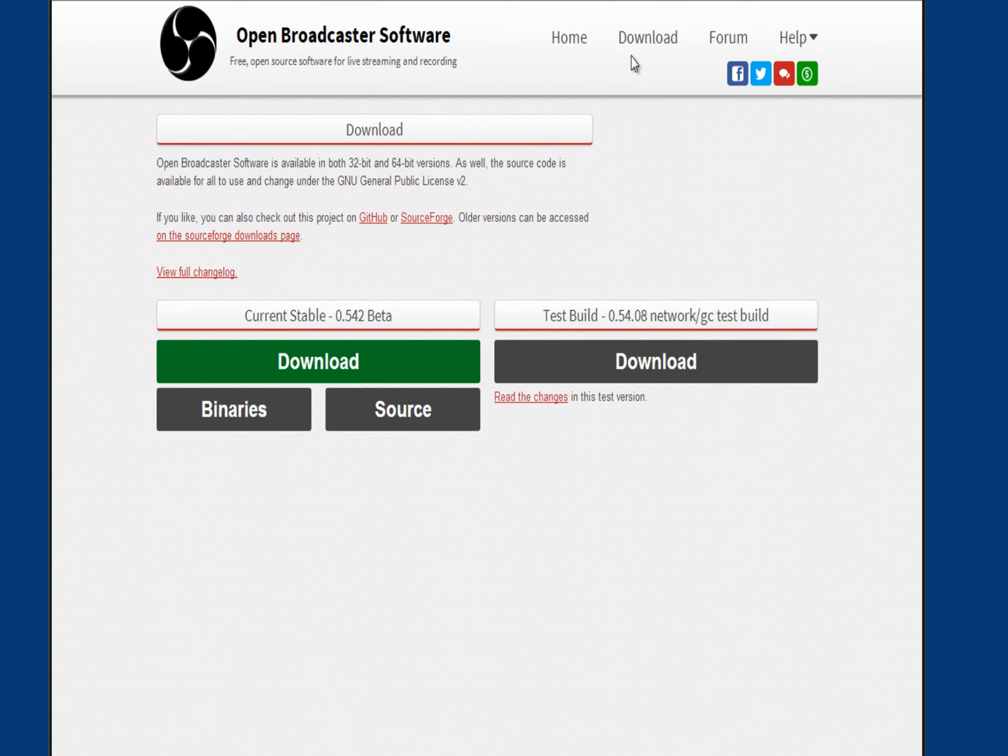
mouse_move(521, 450)
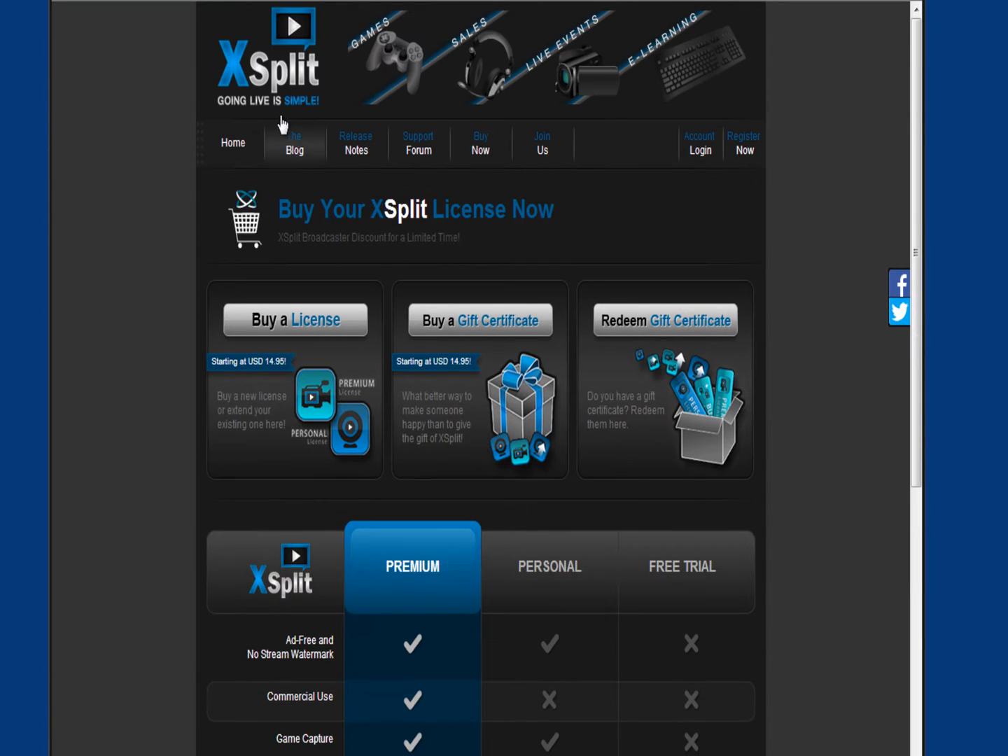
- Open XSplit's license page and scroll through the Premium, Personal and Free Trial comparison table
click(233, 143)
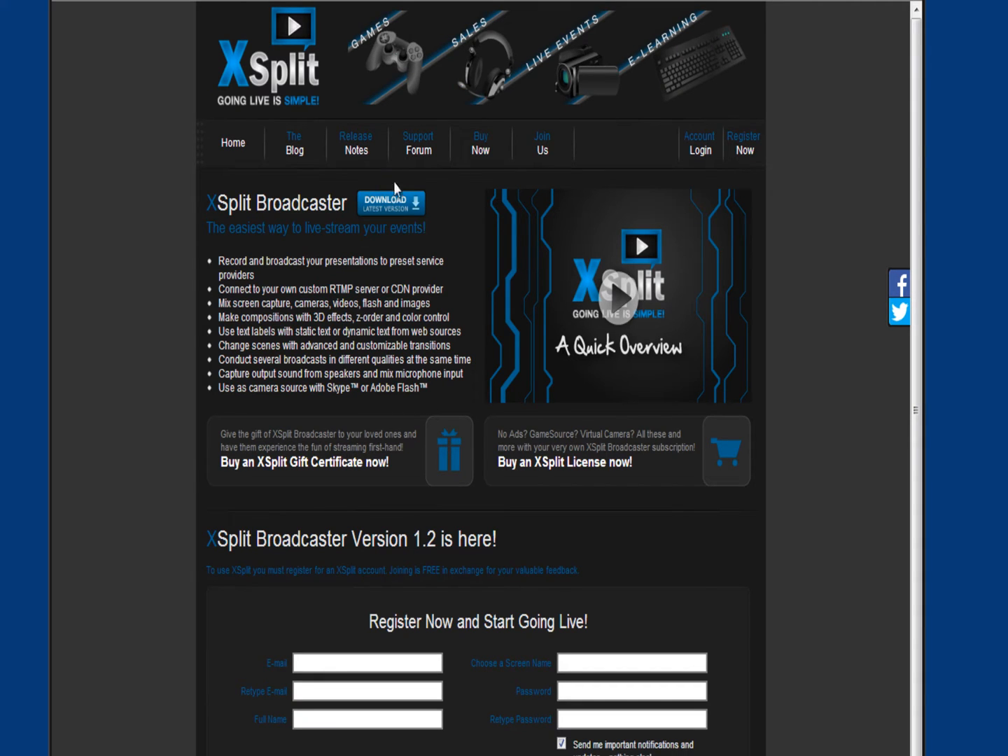
mouse_move(480, 143)
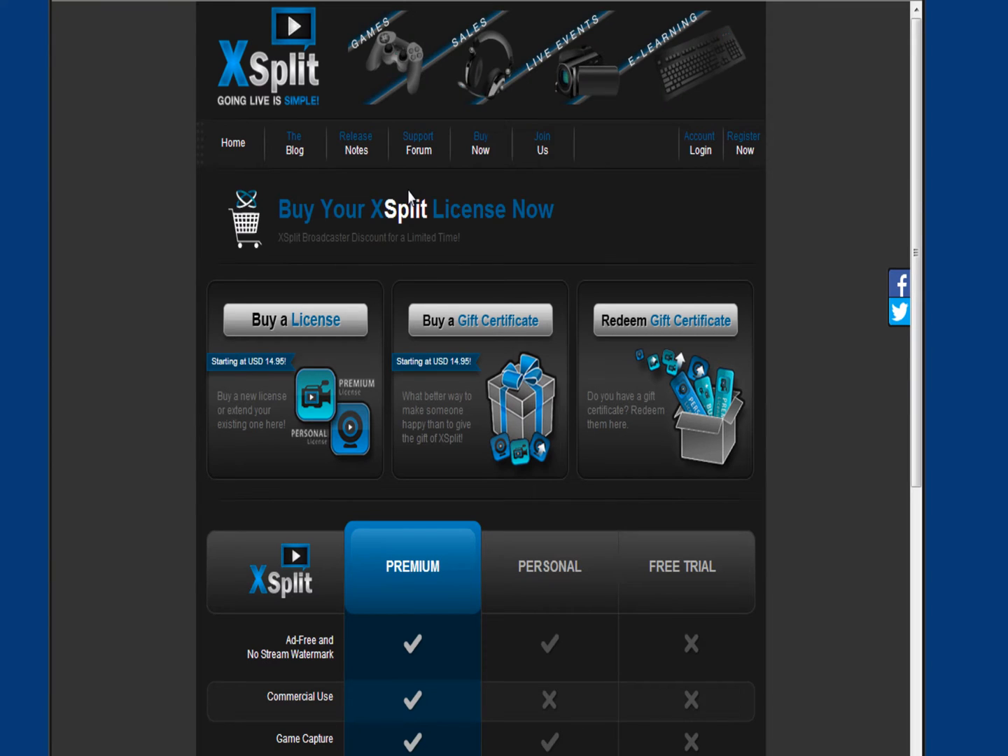
scroll(down, 3)
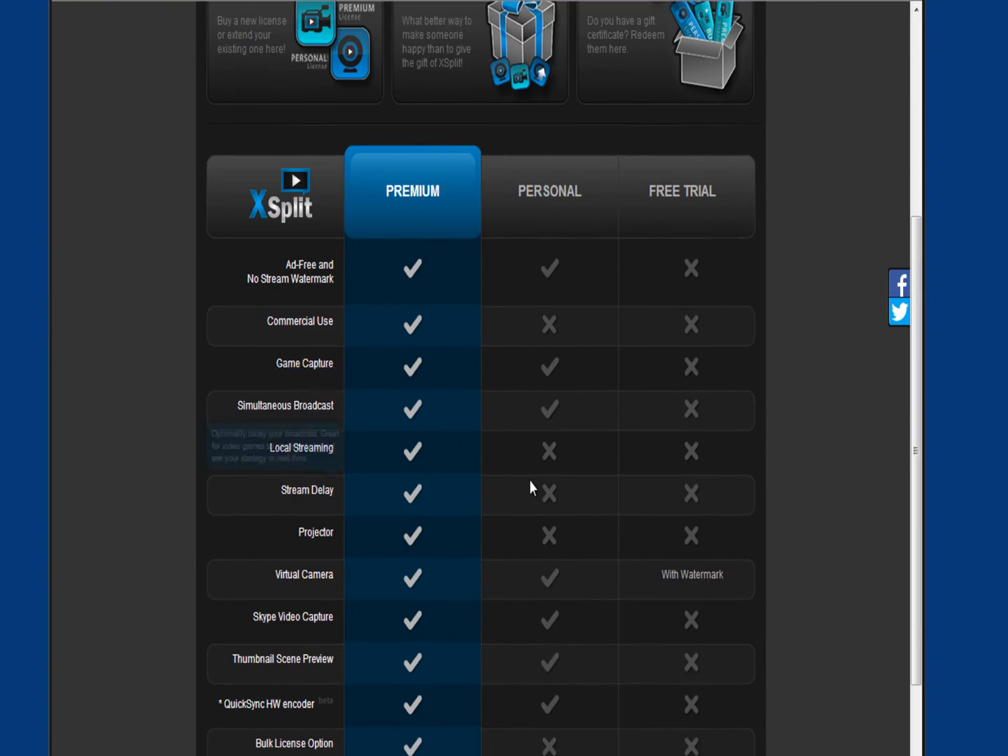
scroll(down, 3)
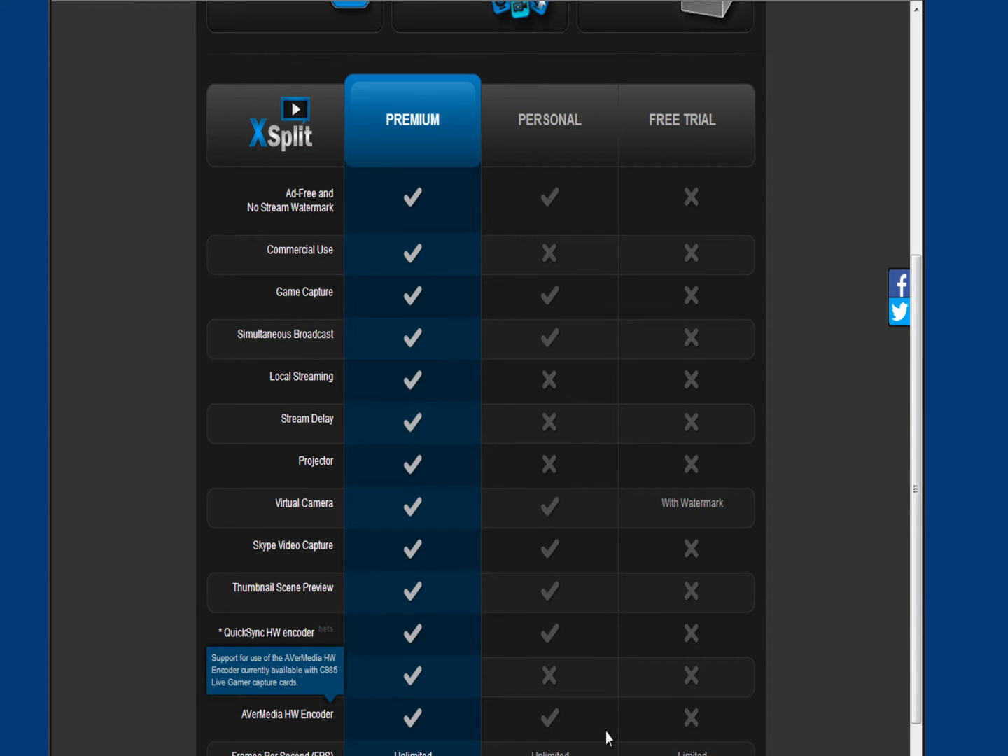
scroll(down, 3)
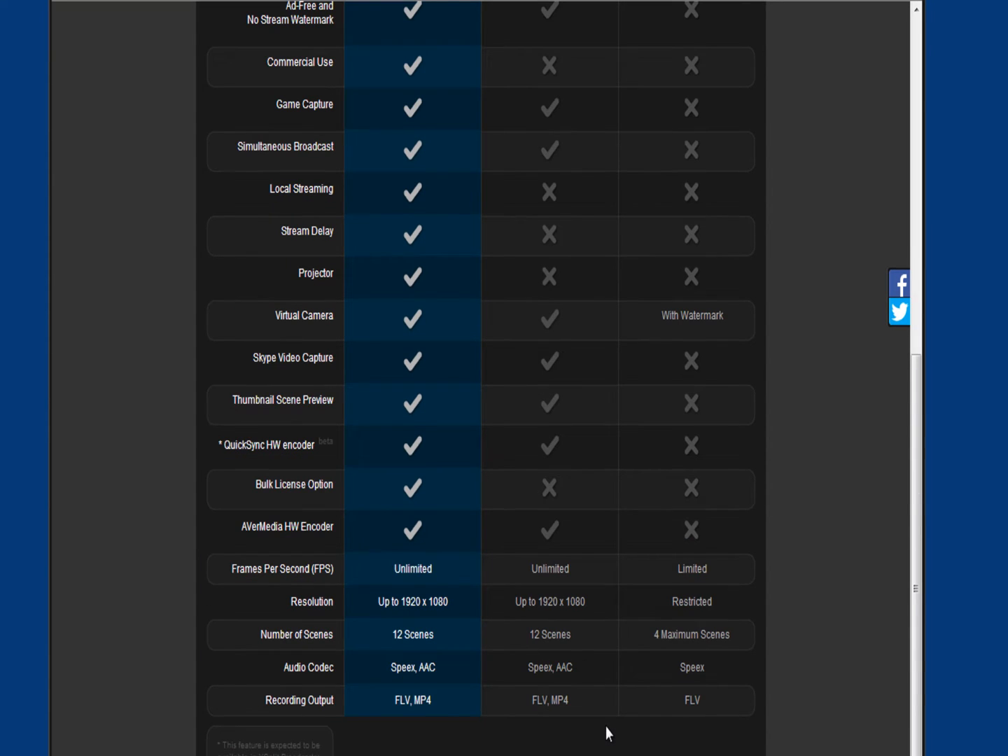
mouse_move(468, 676)
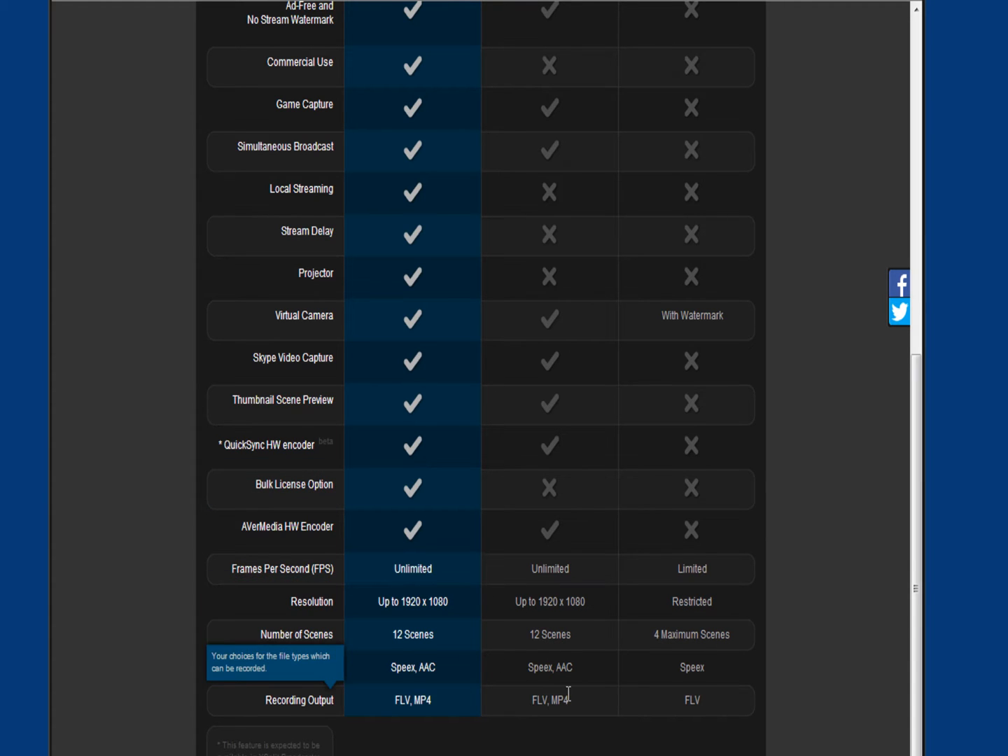
scroll(up, 3)
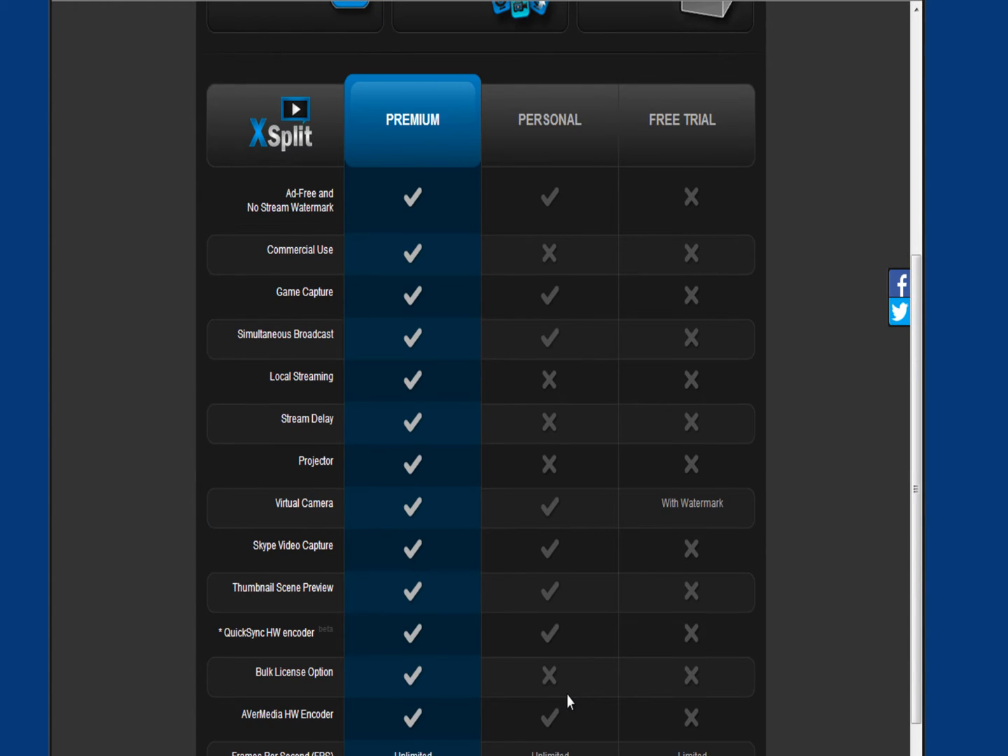
scroll(up, 3)
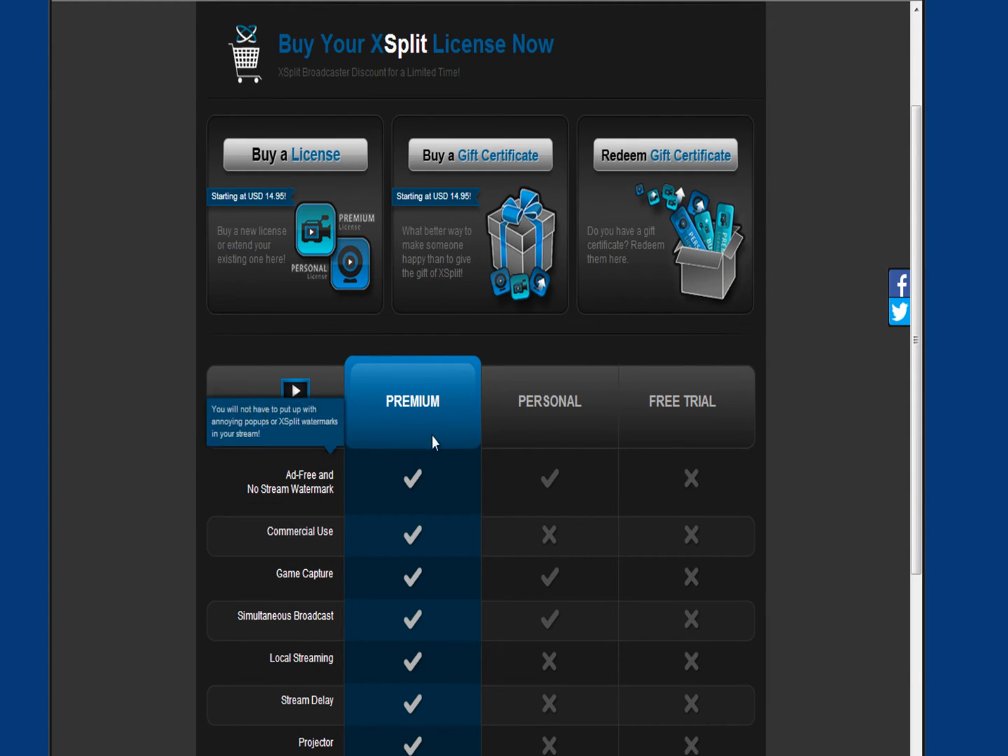
scroll(down, 3)
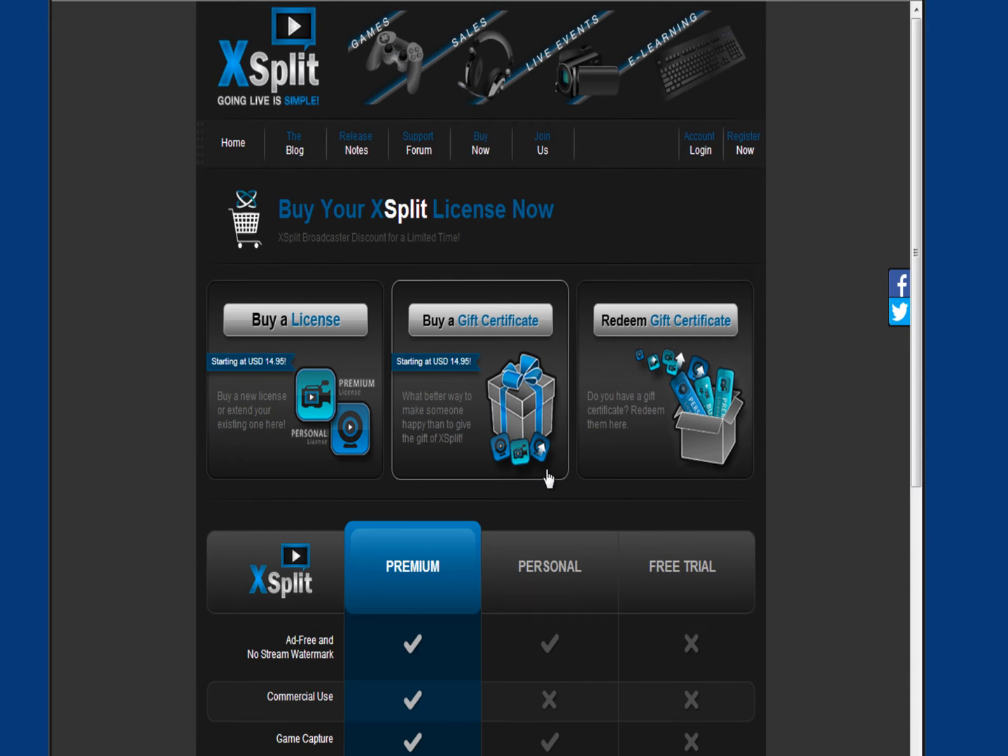
scroll(down, 3)
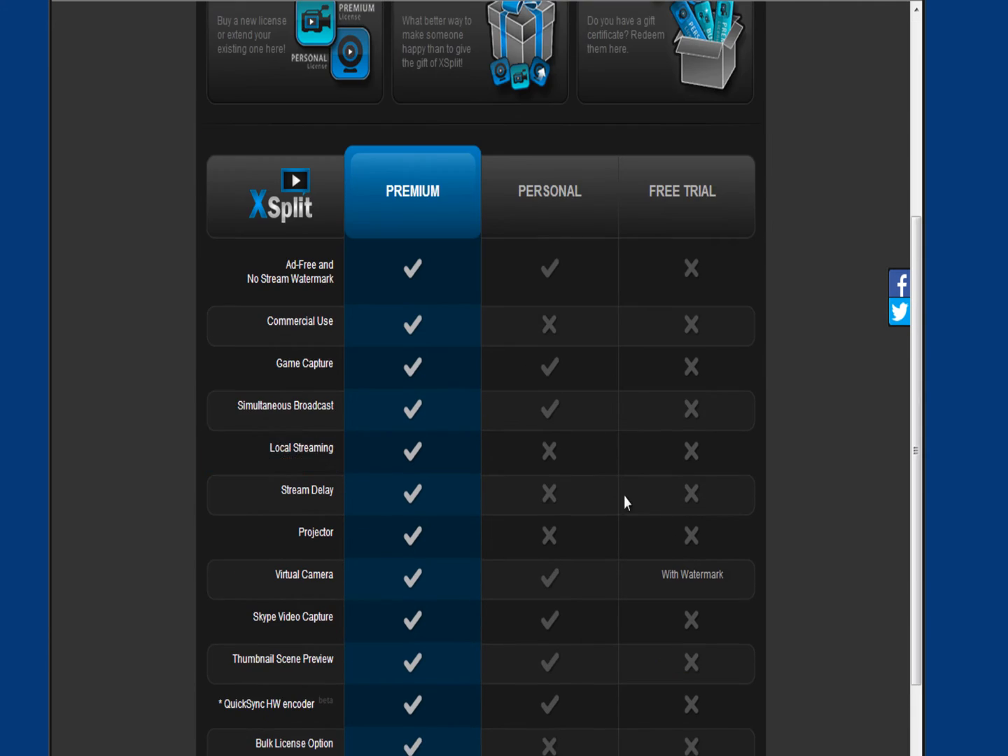
scroll(down, 3)
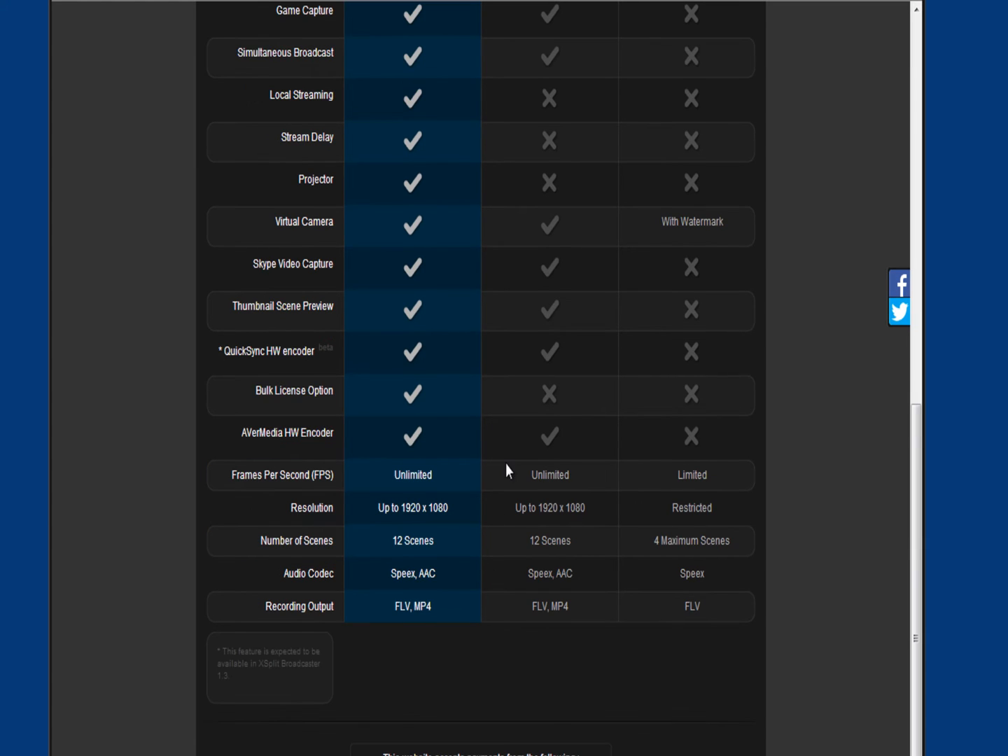
scroll(up, 3)
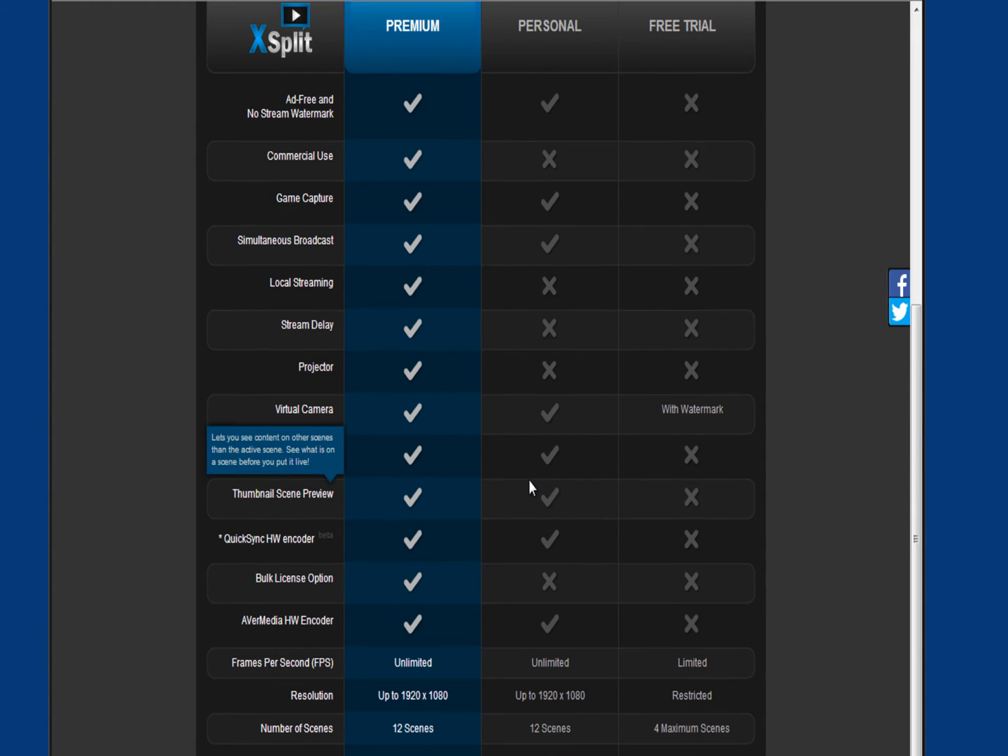
scroll(up, 3)
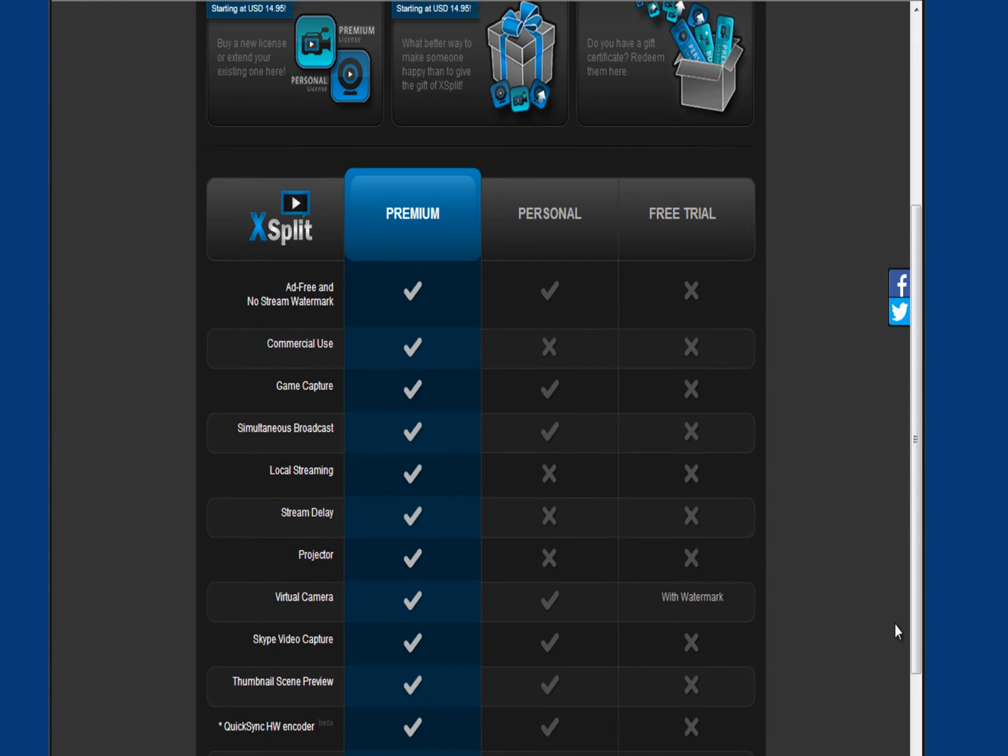
scroll(down, 3)
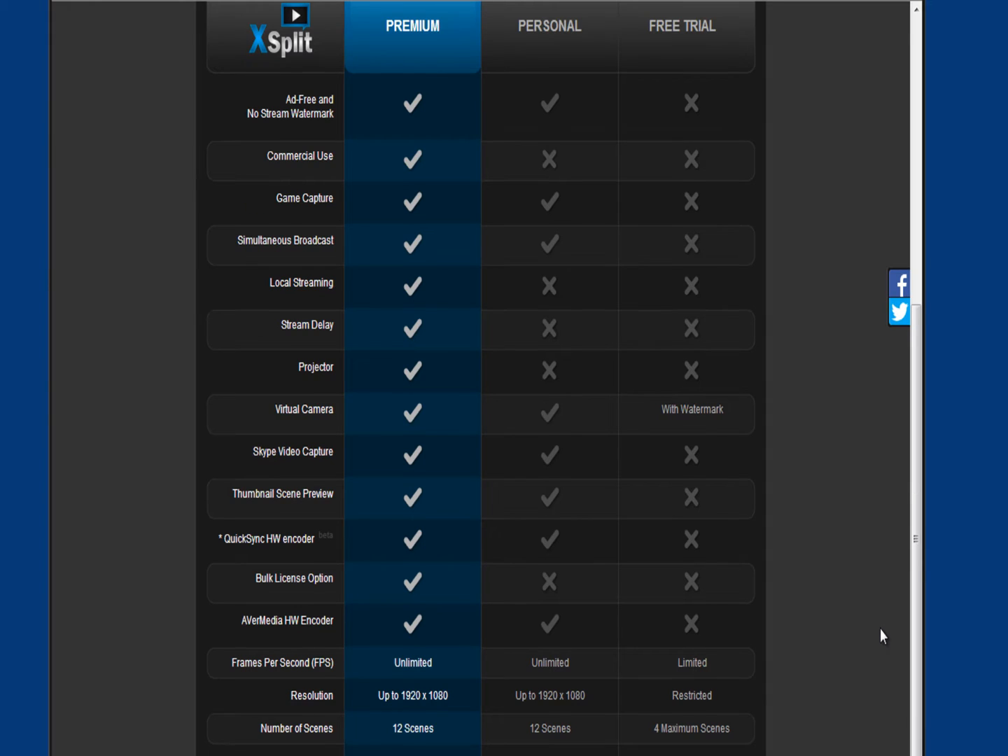
scroll(up, 3)
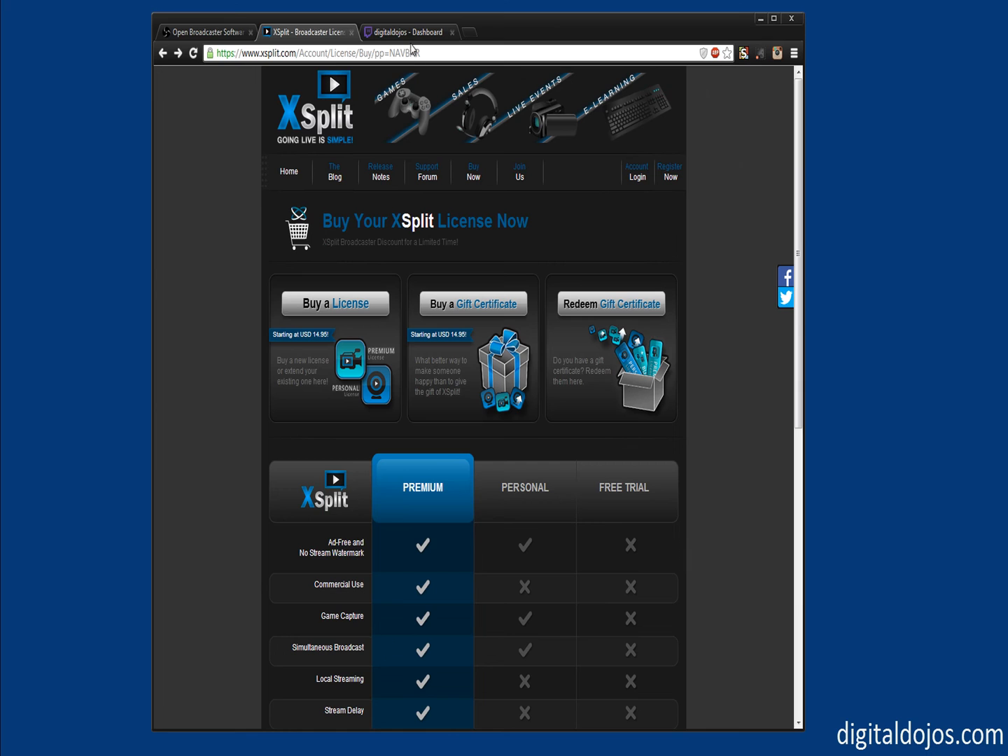
- Switch to Twitch and pause, then resume, the featured live stream
click(406, 31)
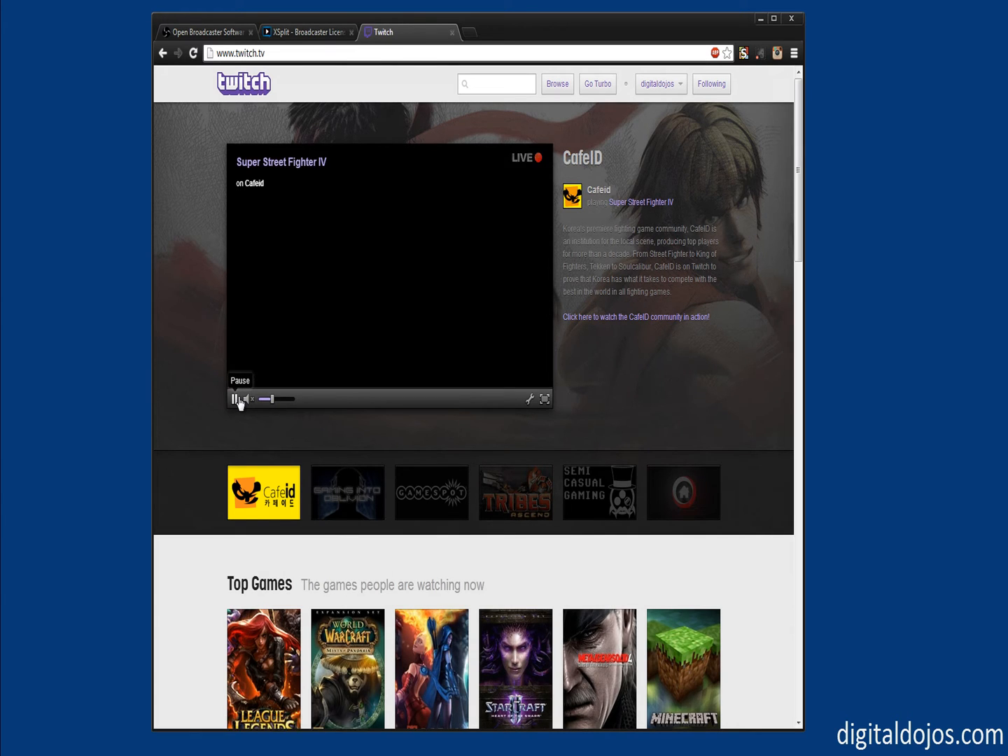
click(238, 399)
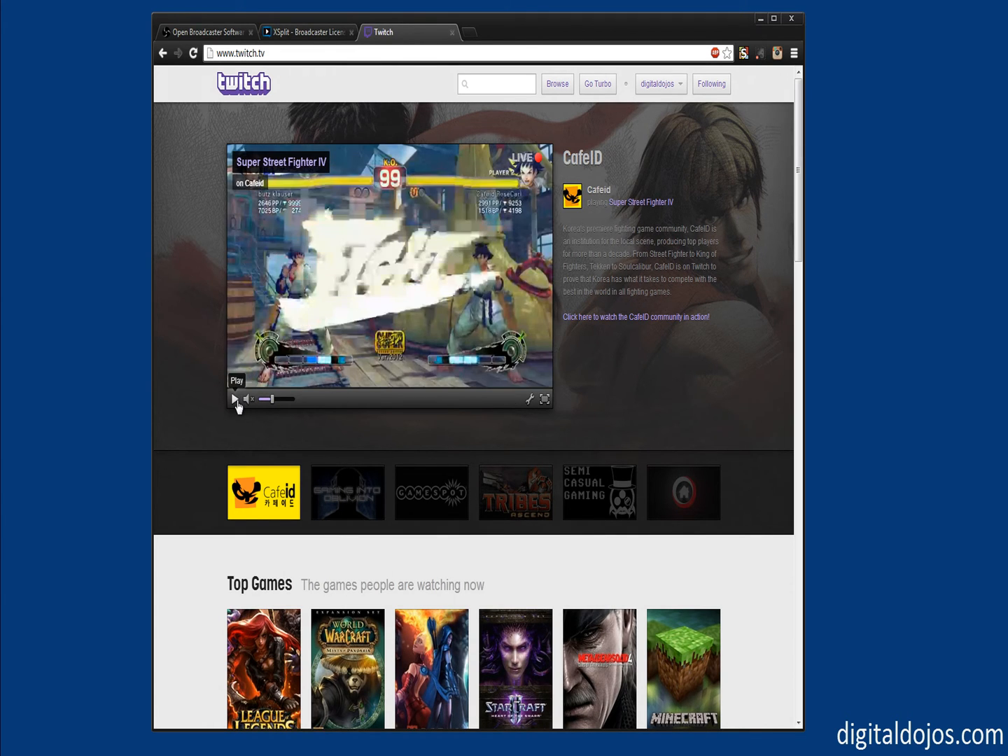
click(238, 399)
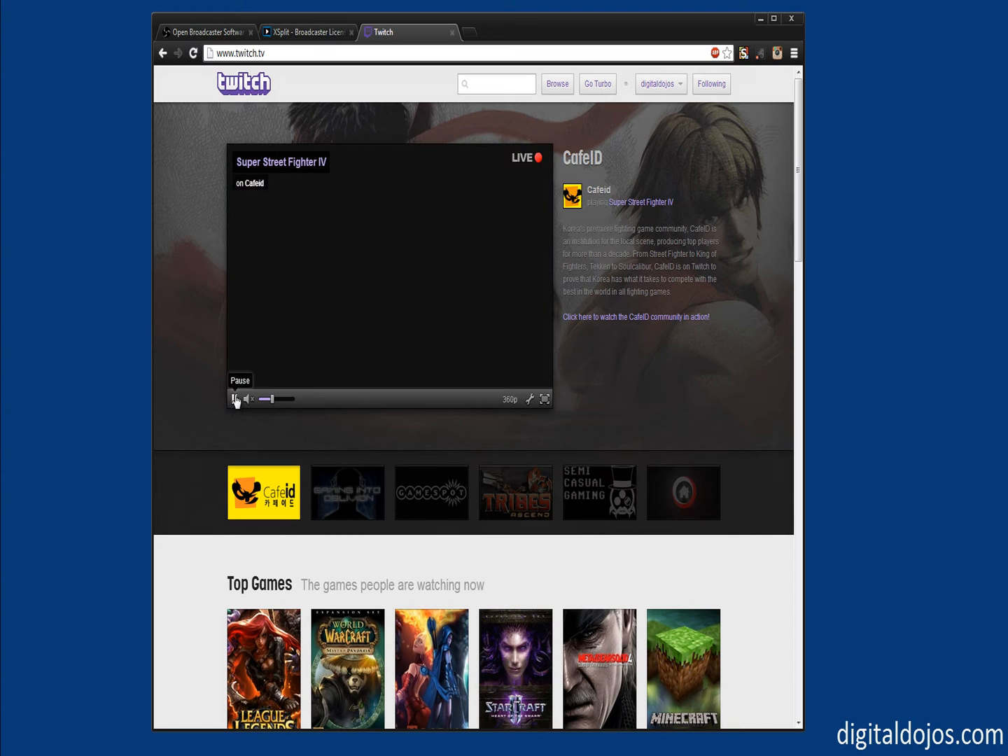
scroll(down, 3)
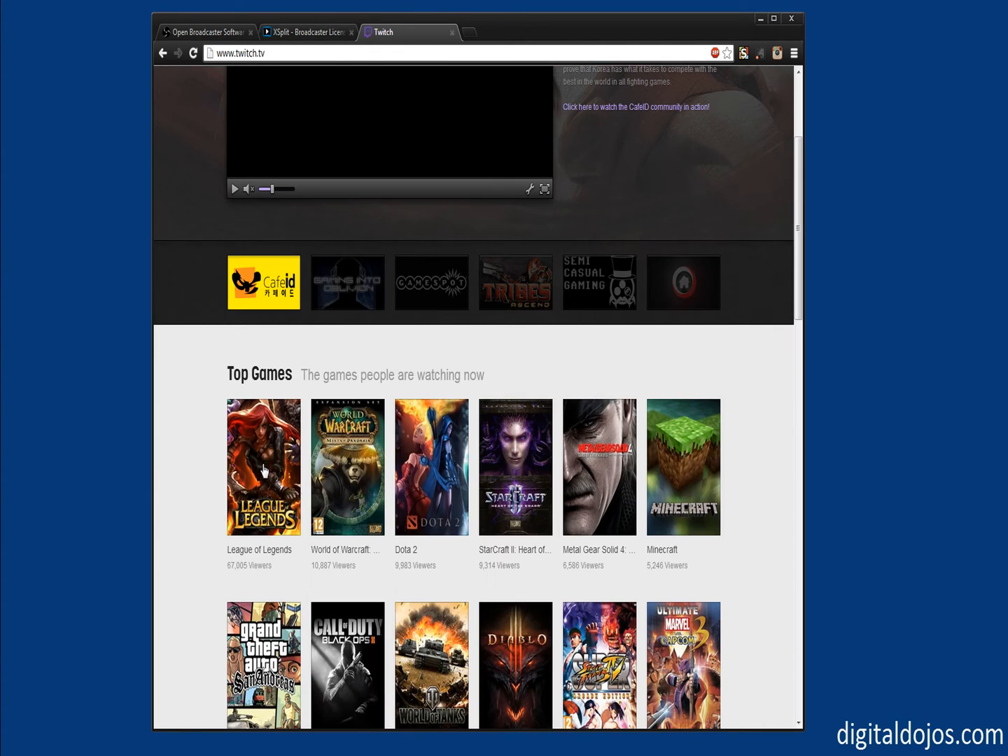
- Open the League of Legends game directory and browse its live channels and videos
click(263, 467)
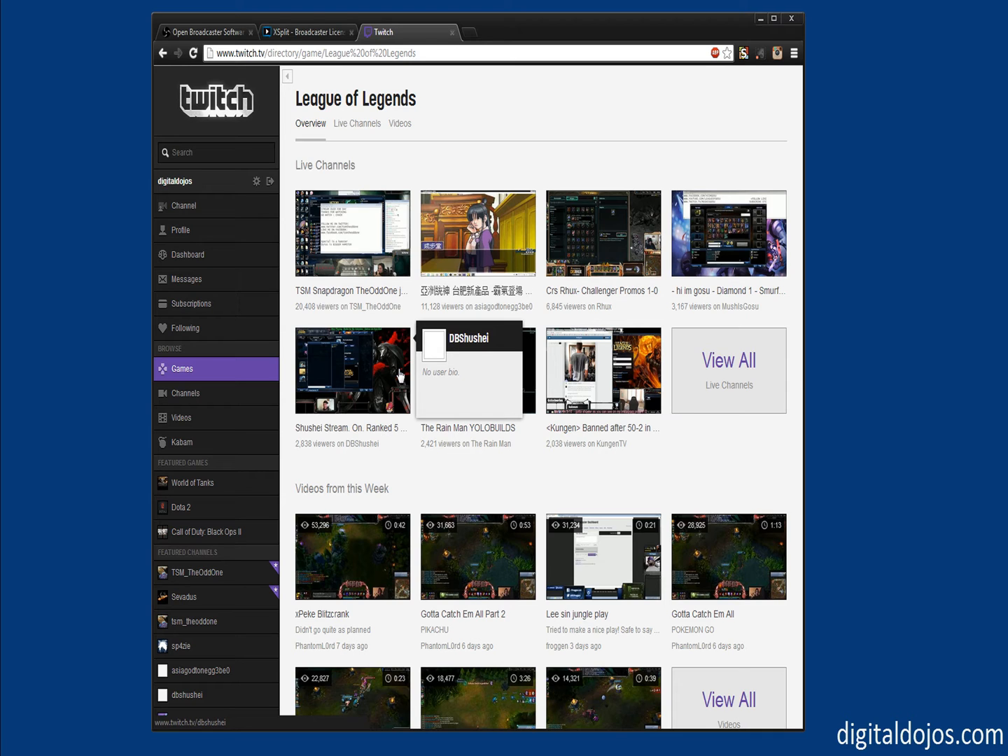
scroll(down, 3)
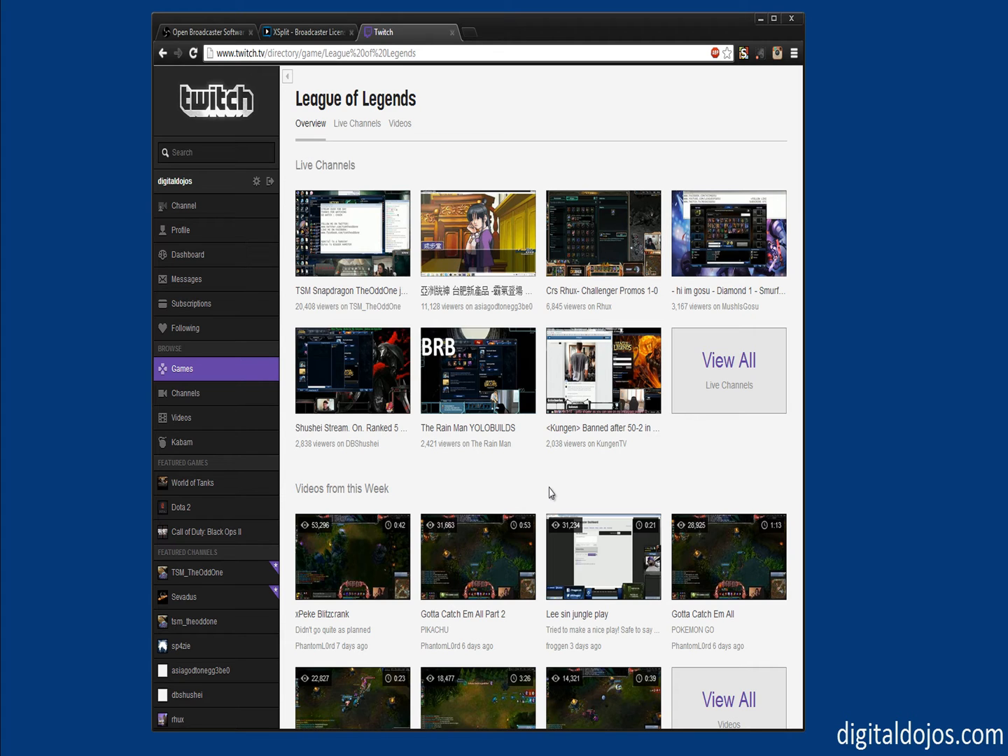
scroll(down, 3)
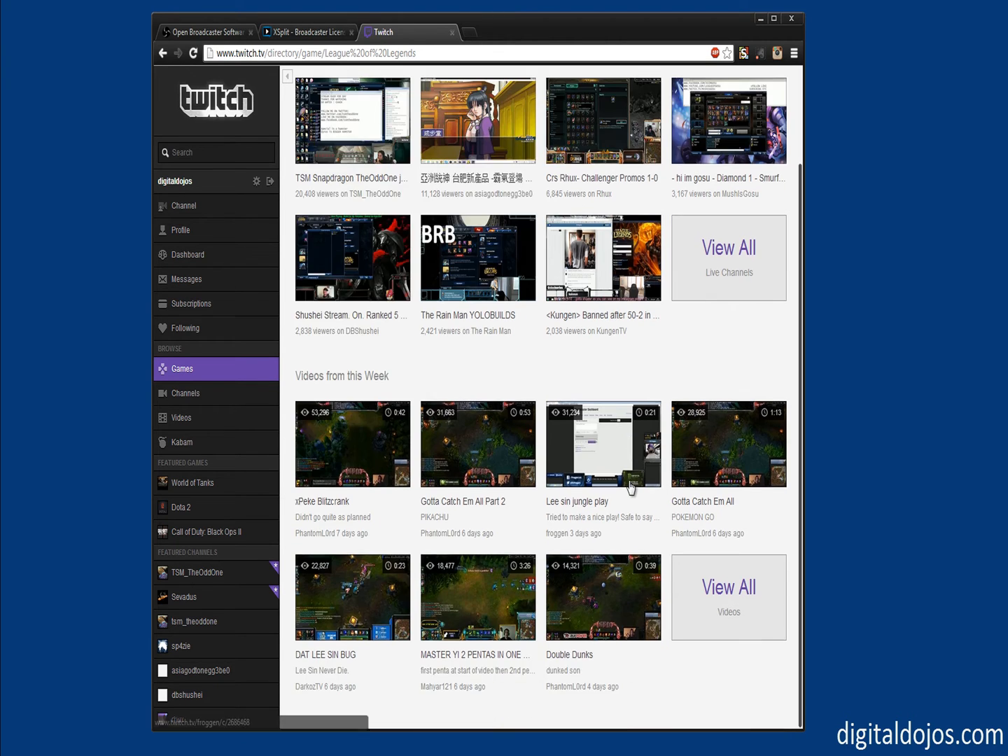
mouse_move(551, 393)
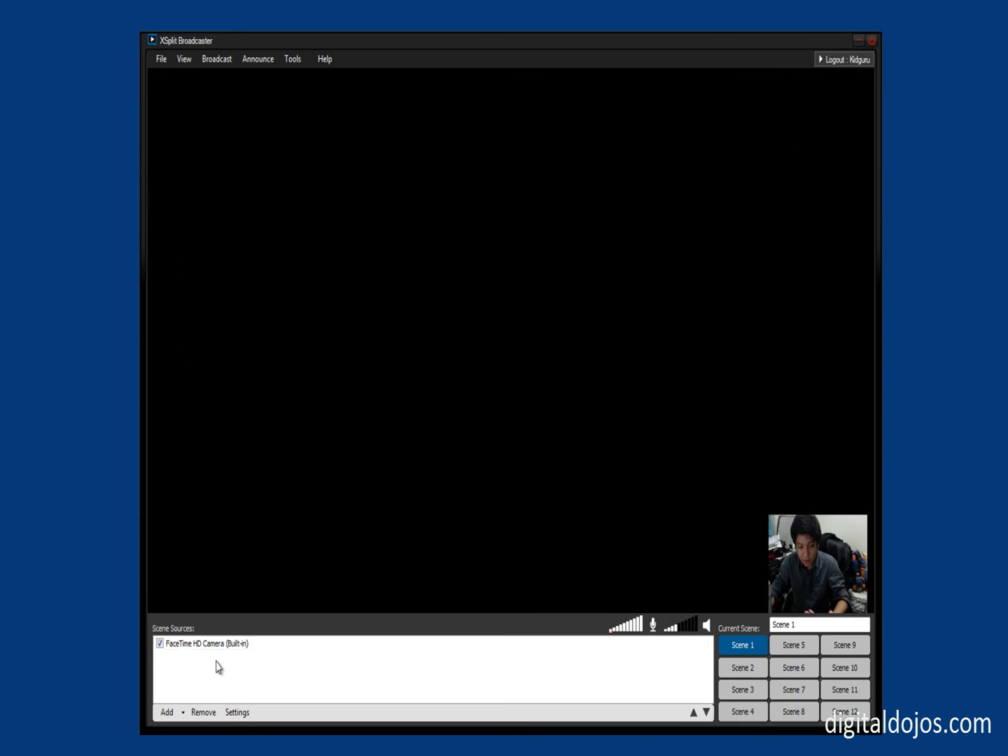
- Remove the FaceTime HD Camera source from Scene 1
click(203, 712)
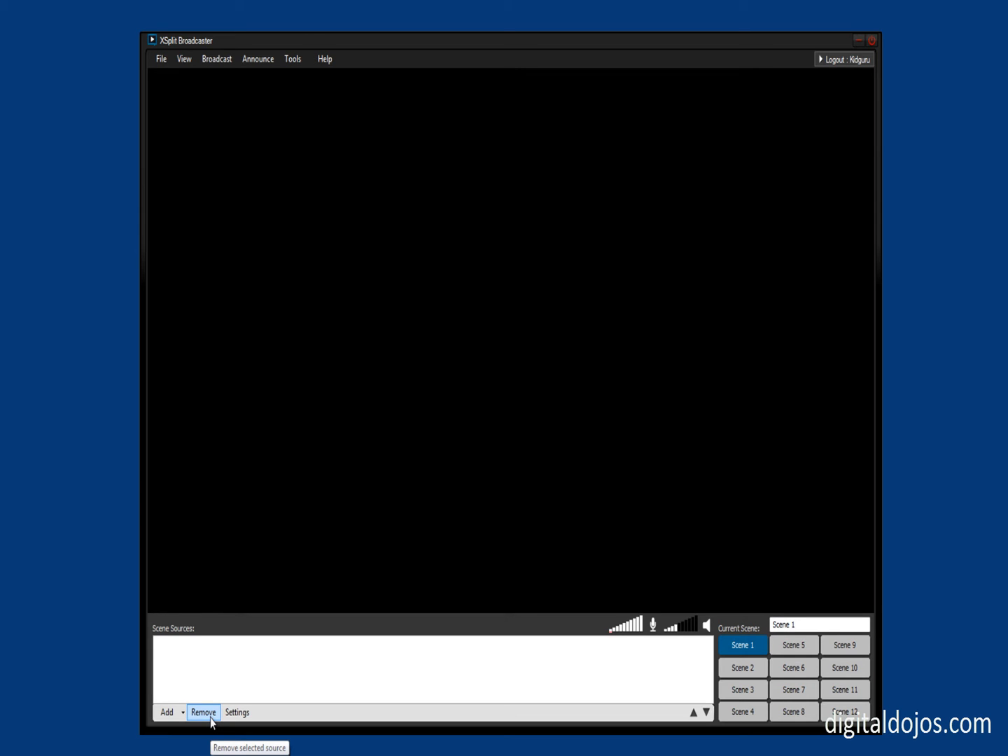
mouse_move(731, 54)
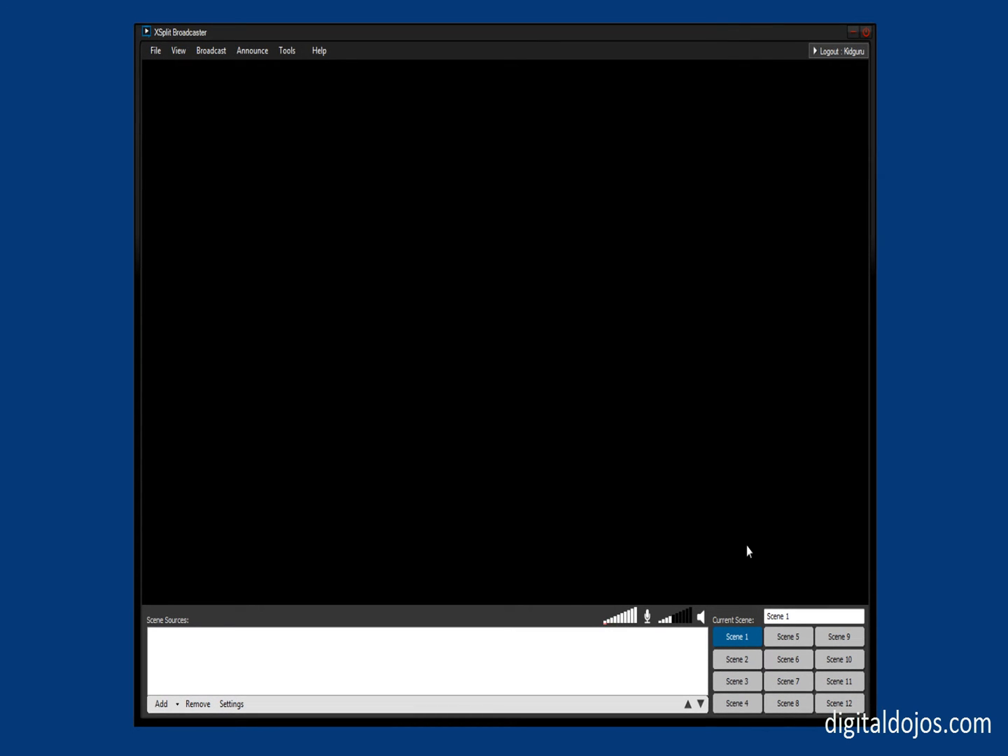
mouse_move(787, 659)
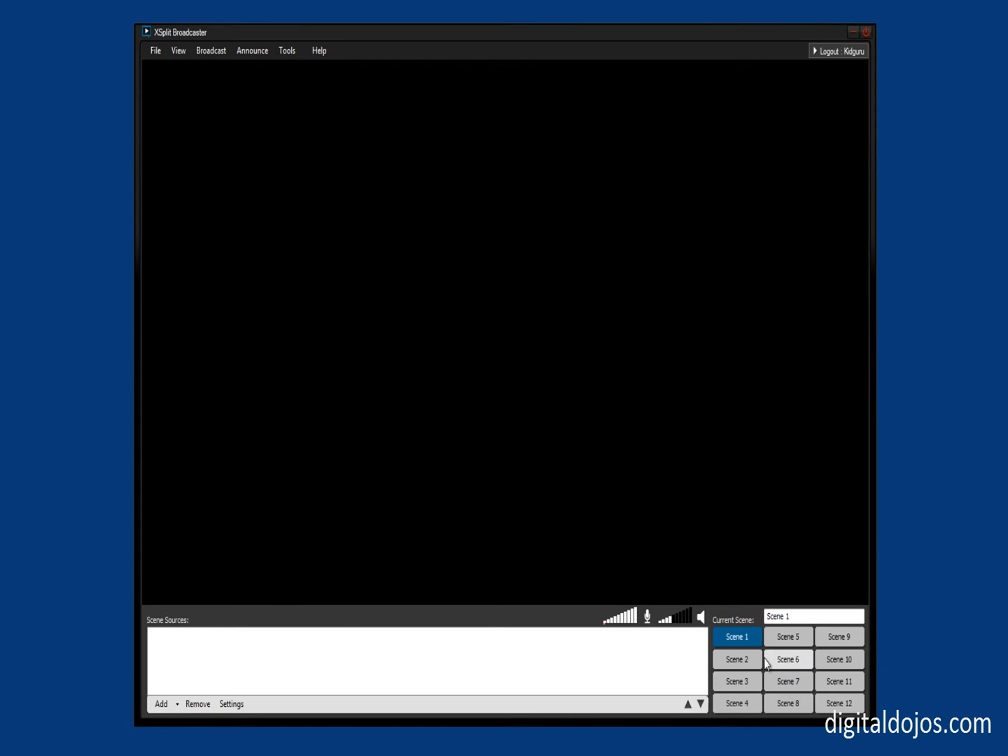
mouse_move(792, 675)
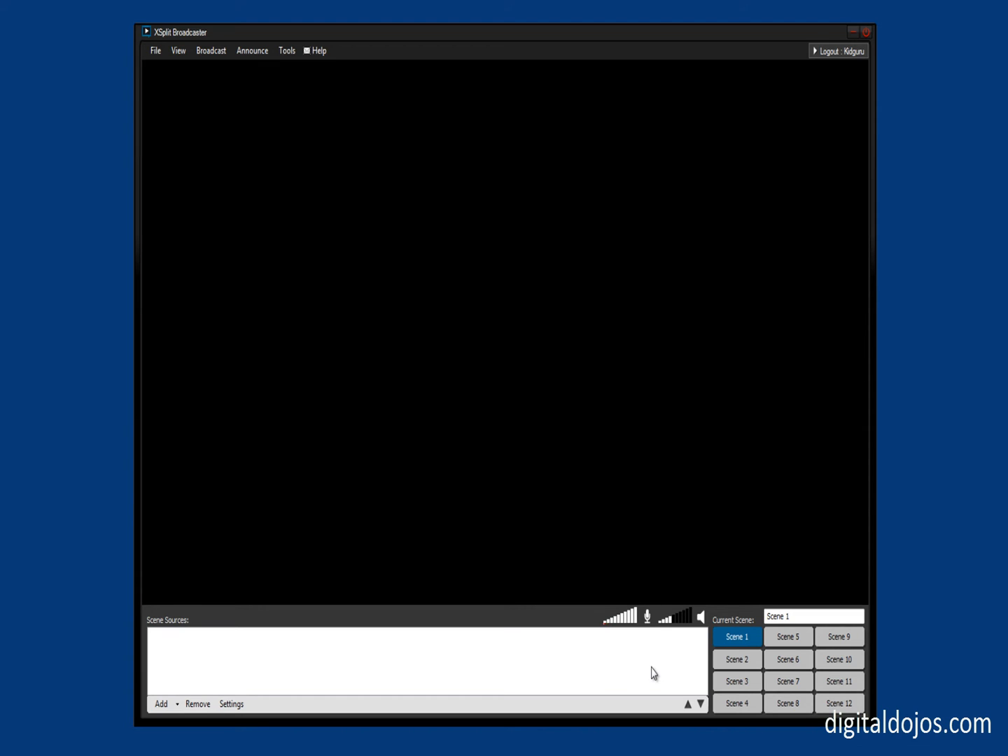
mouse_move(787, 531)
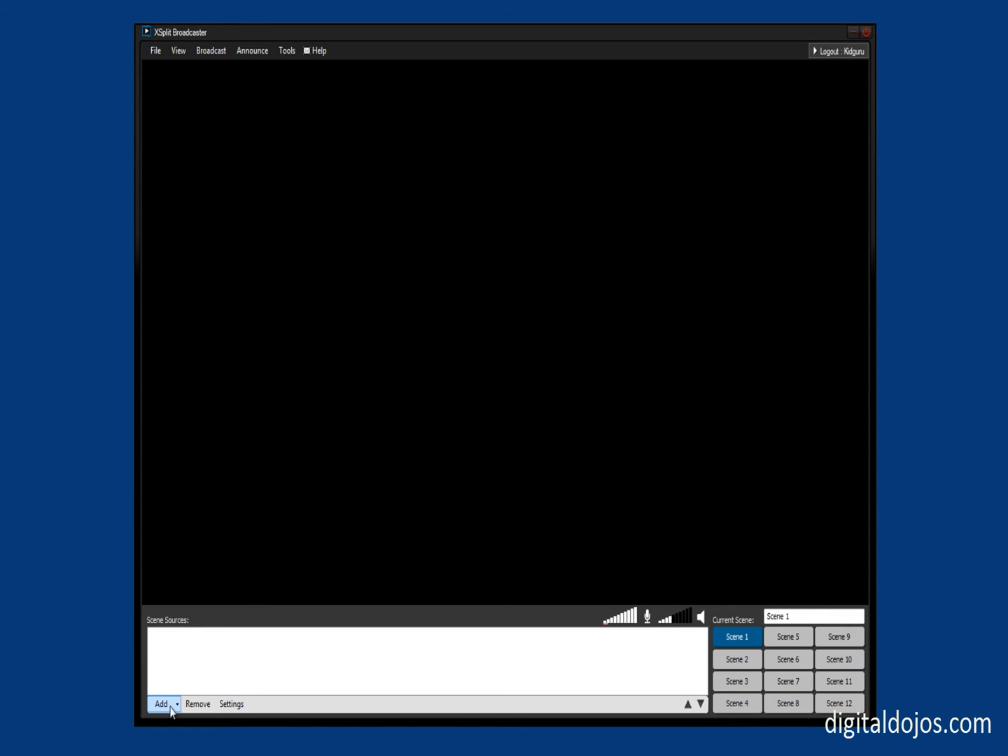
- Add the FaceTime HD Camera and PVP.net Client sources, enlarging the client to fill the preview
click(161, 704)
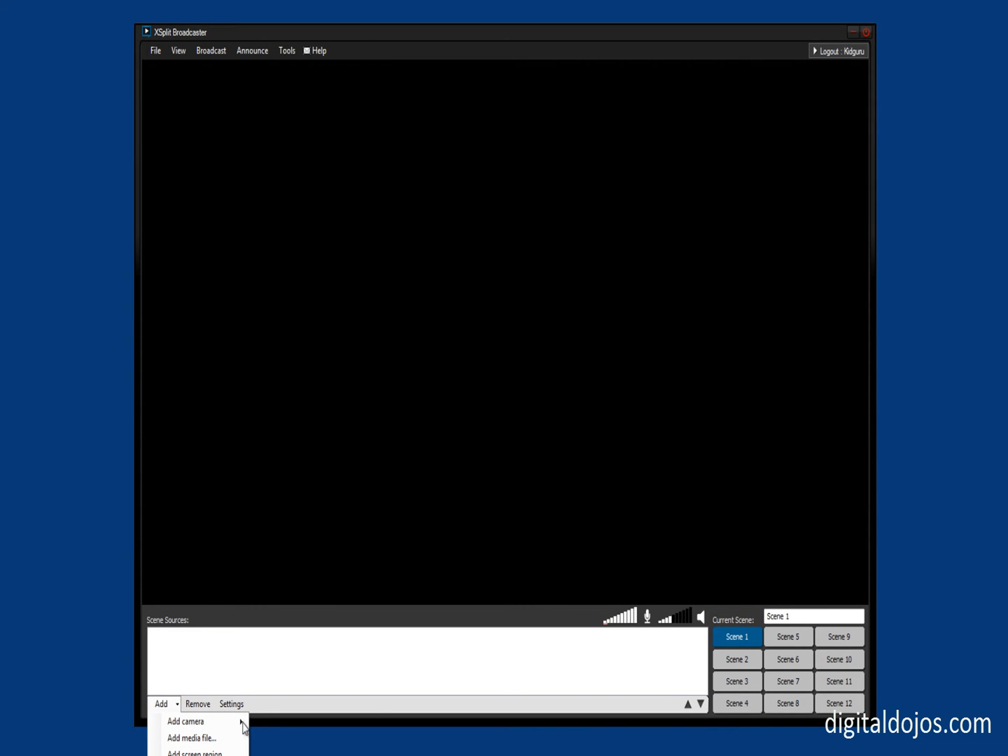
click(186, 721)
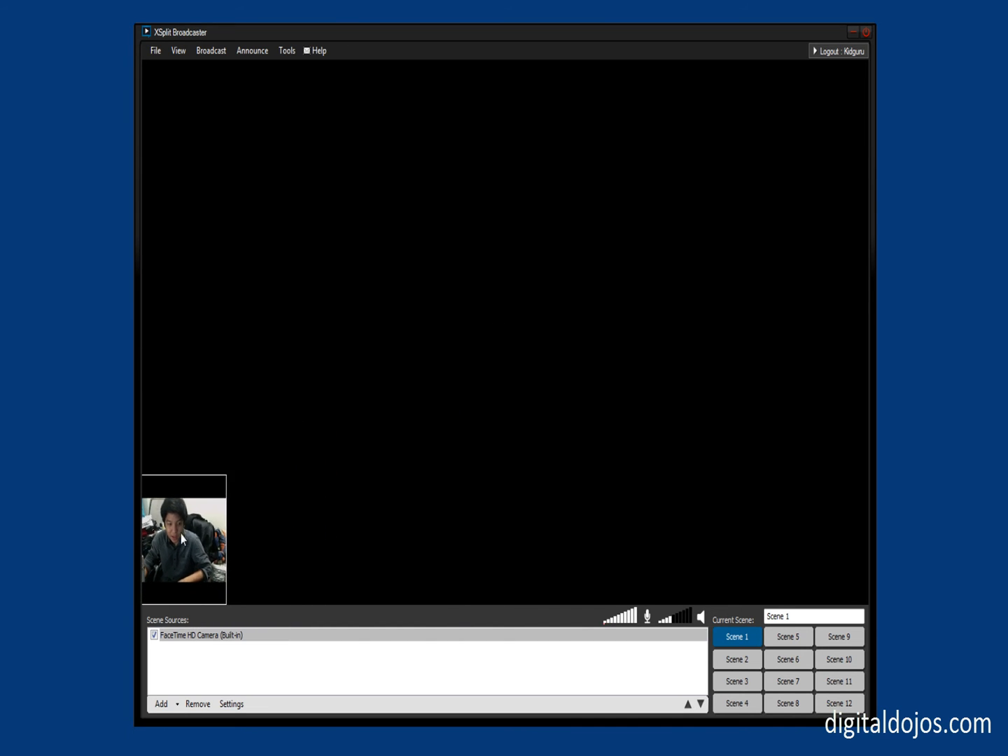
click(162, 703)
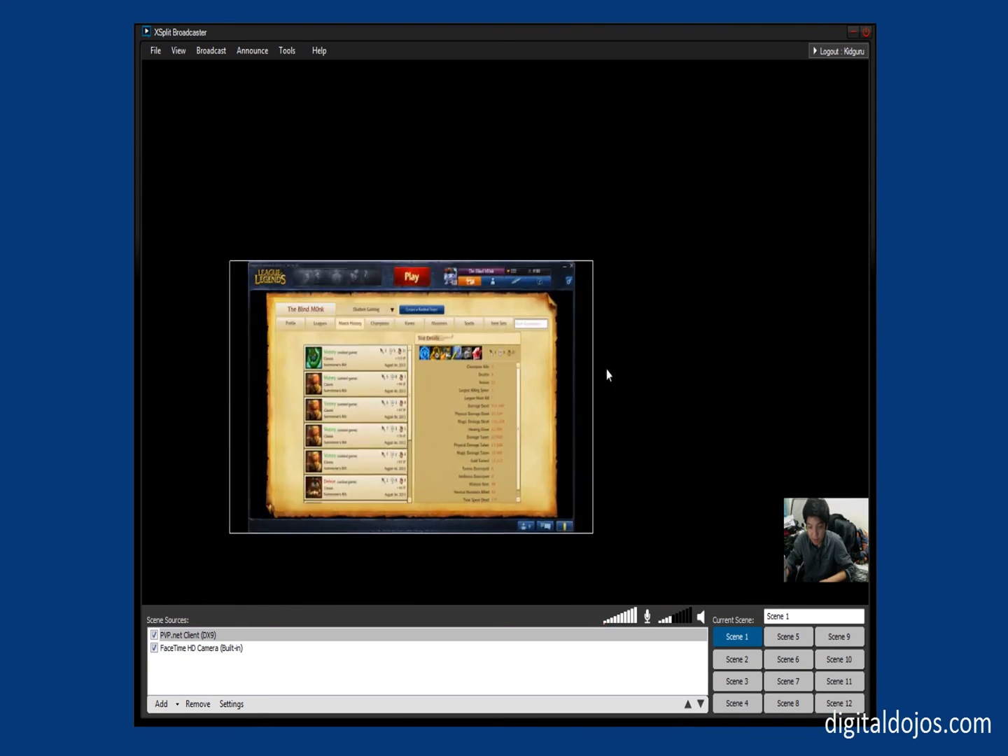
drag(410, 267, 322, 63)
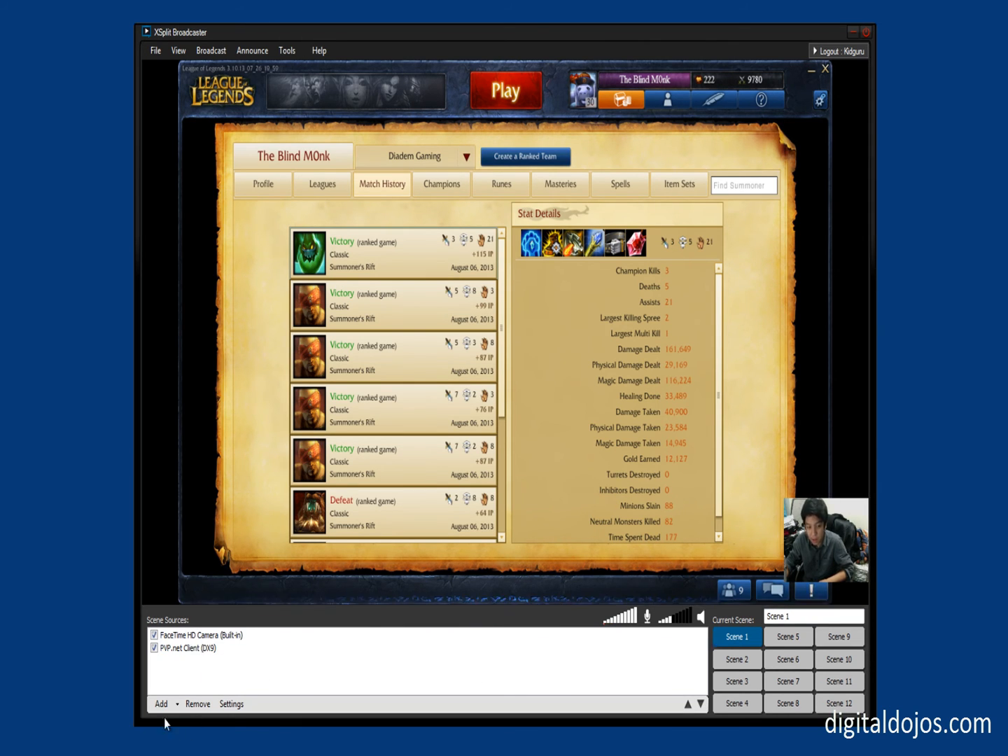
click(162, 703)
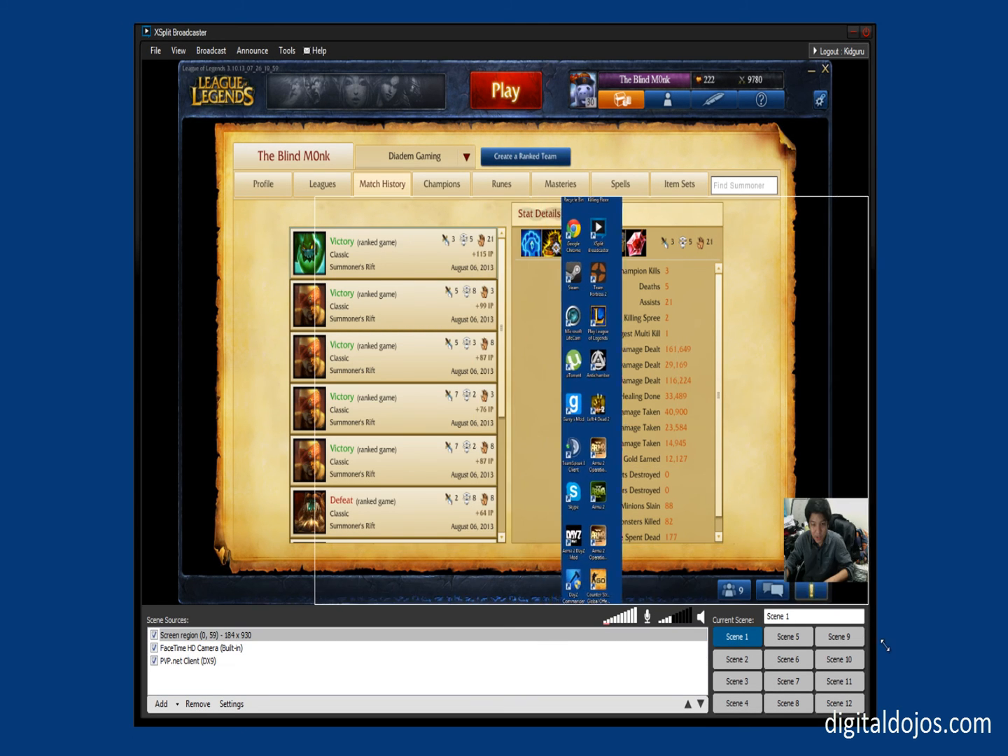
click(203, 634)
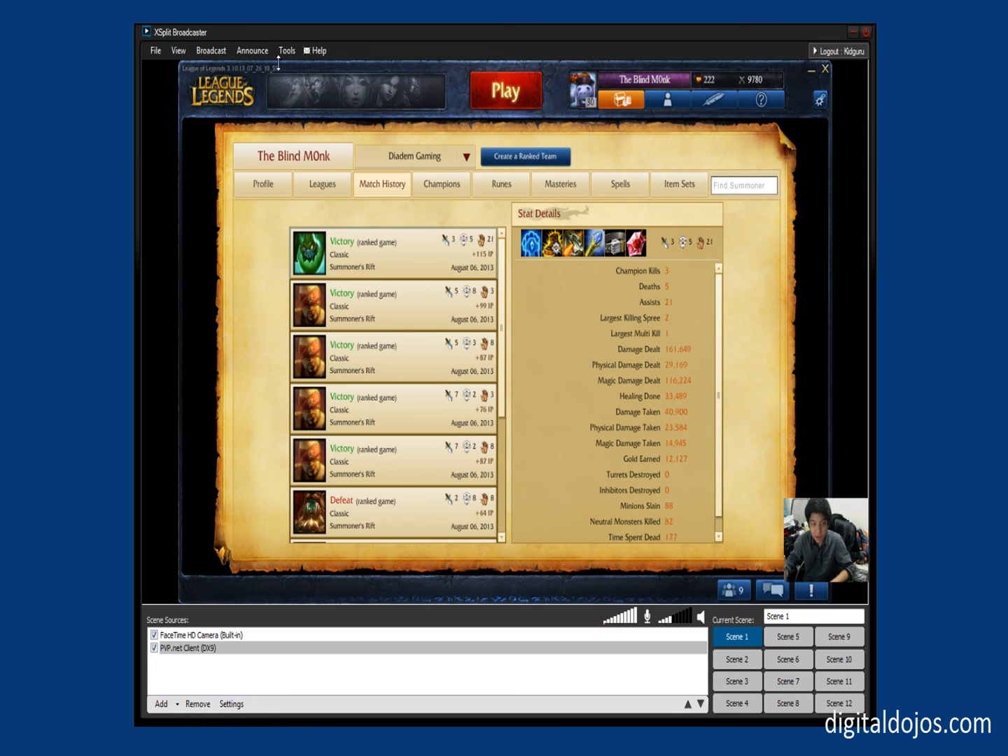
click(210, 49)
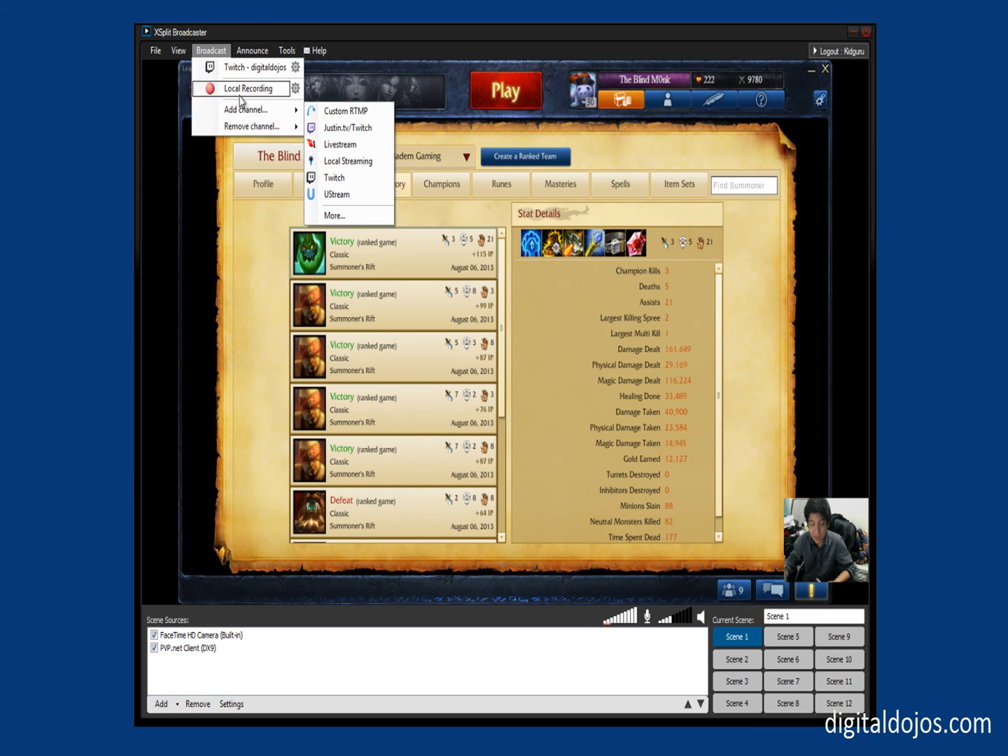
click(287, 50)
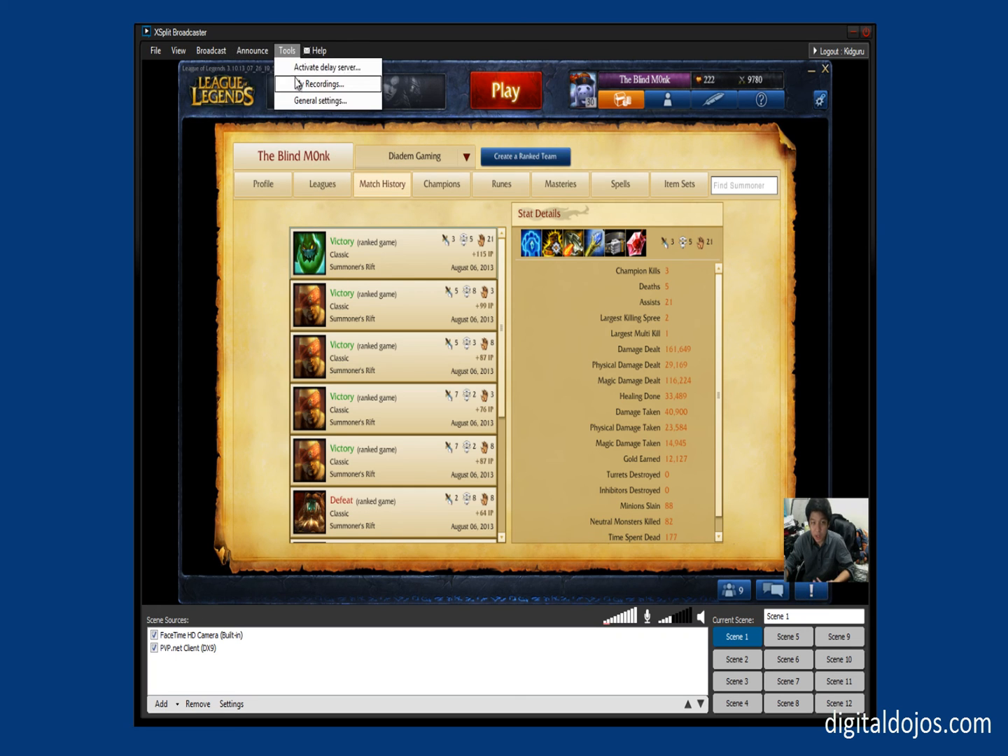
click(322, 100)
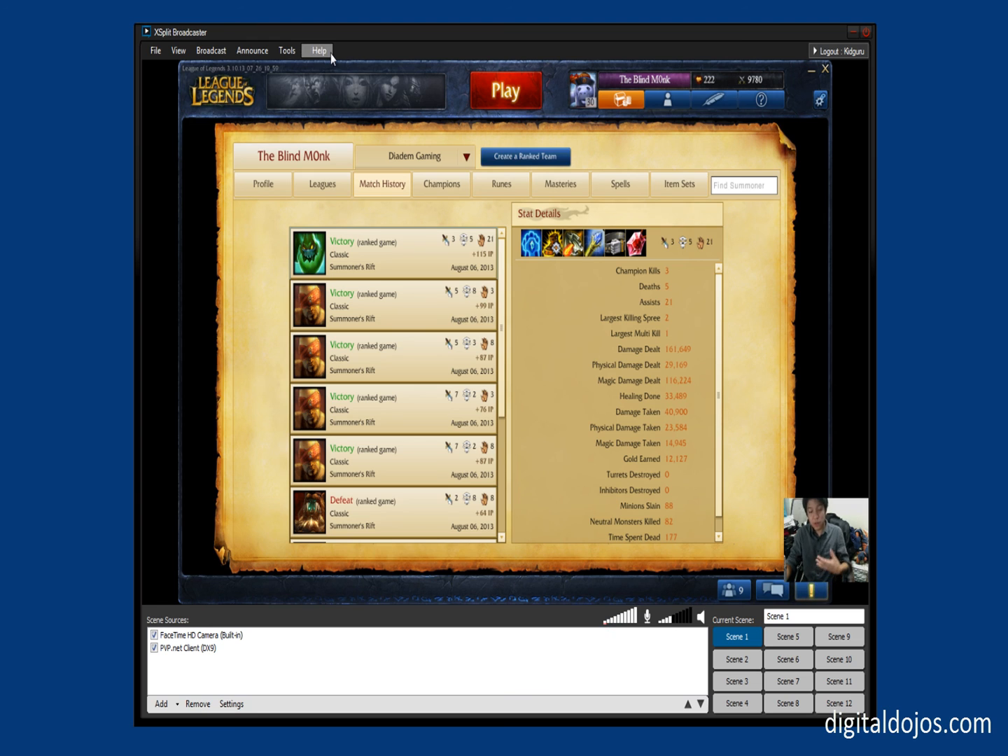
click(211, 50)
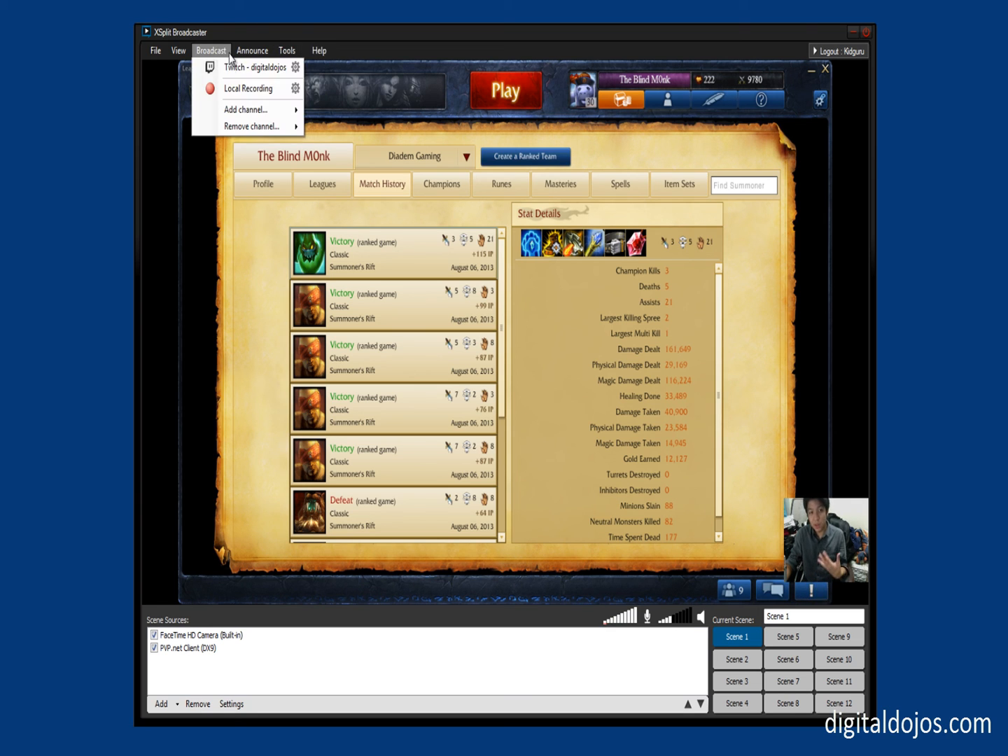
click(386, 57)
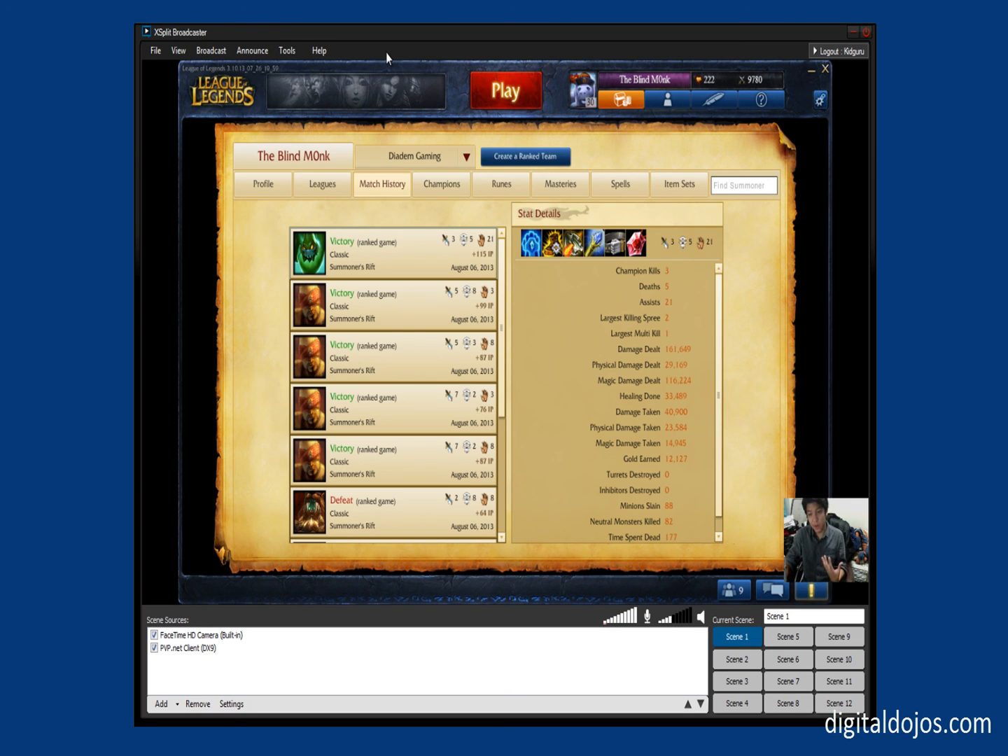